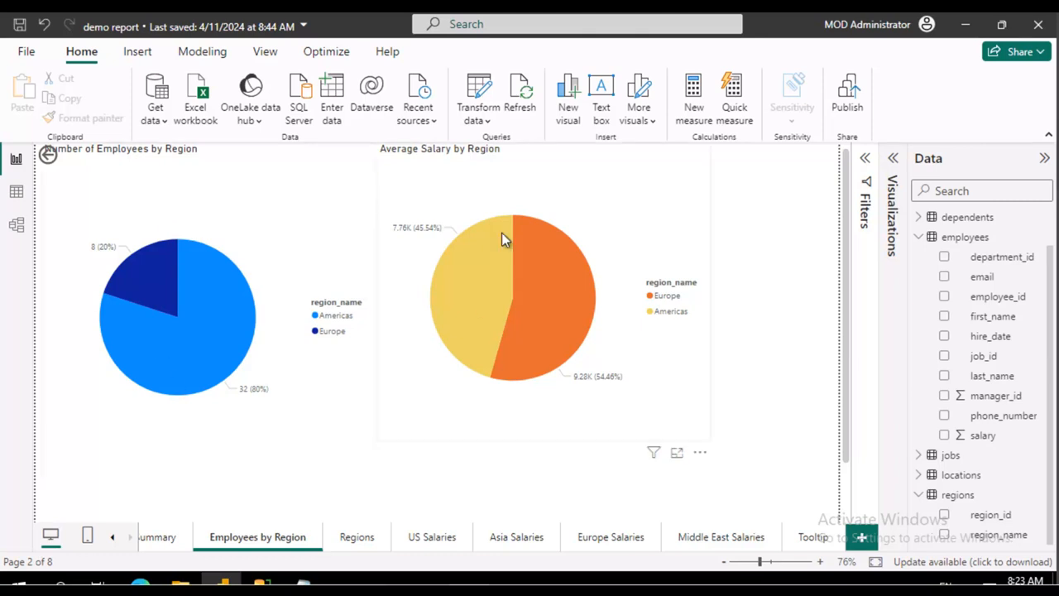
mouse_move(457, 416)
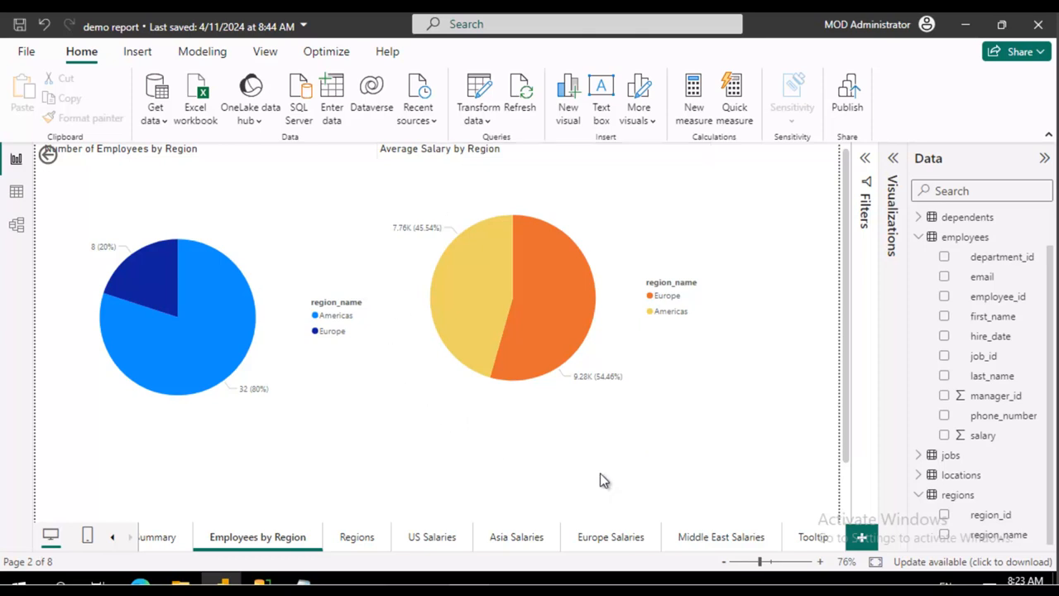
mouse_move(566, 483)
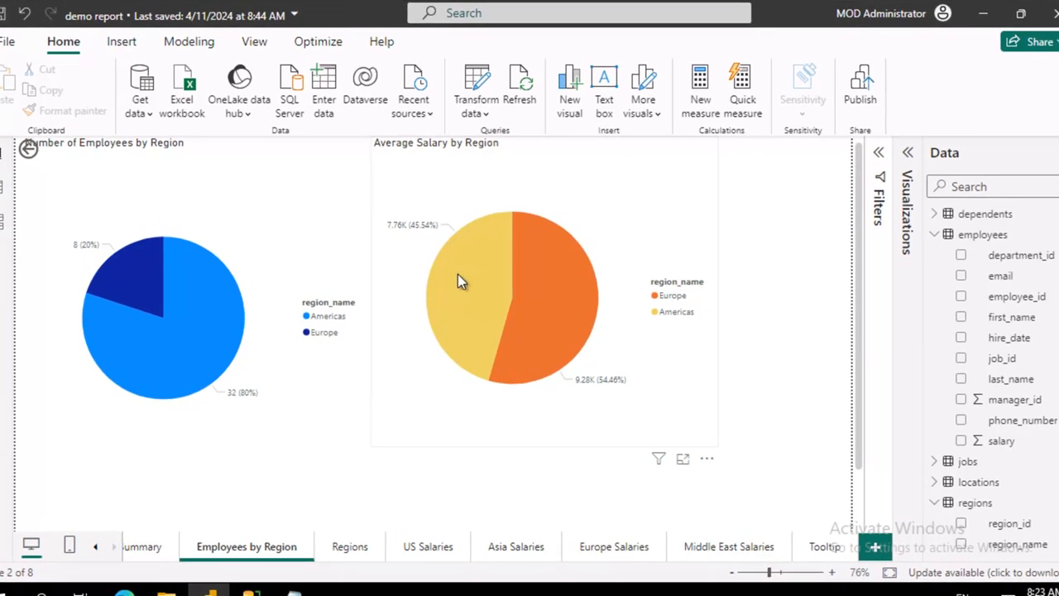
- Review the salary pie's right-click options, then show US Salaries with its Visualizations drill-through settings
right_click(462, 281)
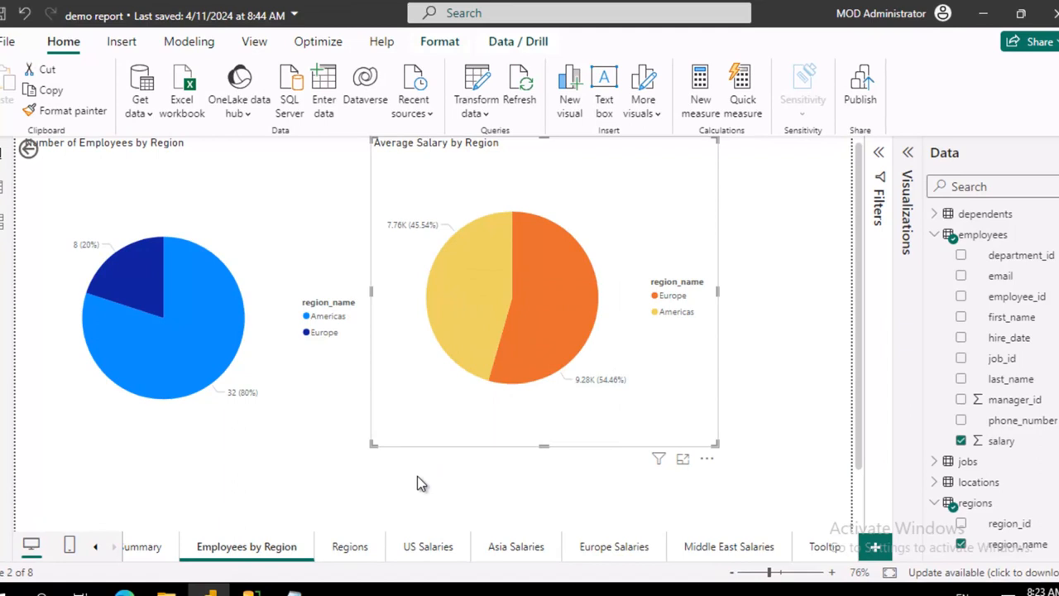
mouse_move(414, 530)
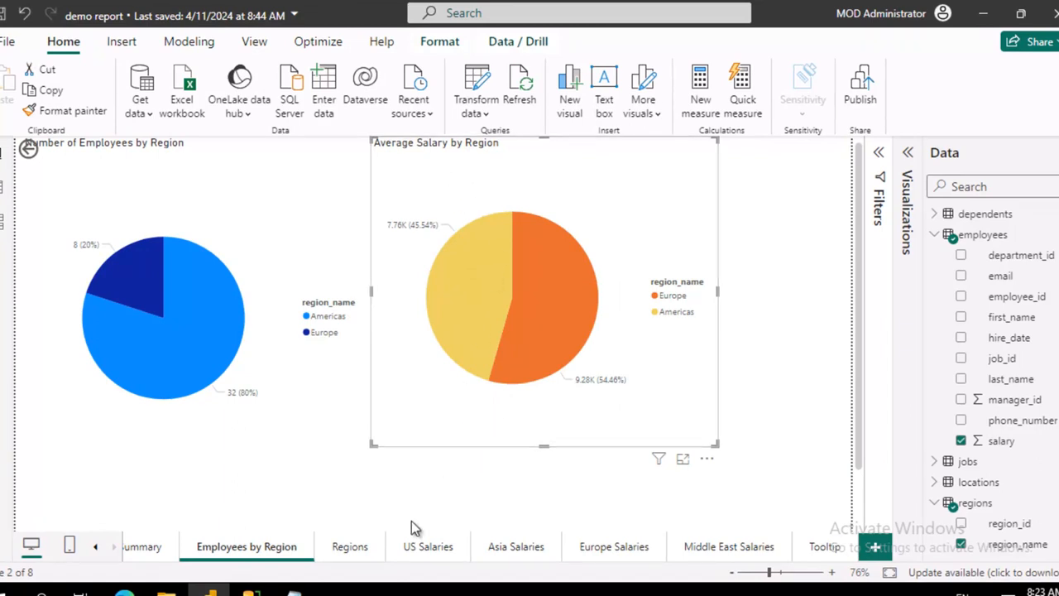
left_click(427, 546)
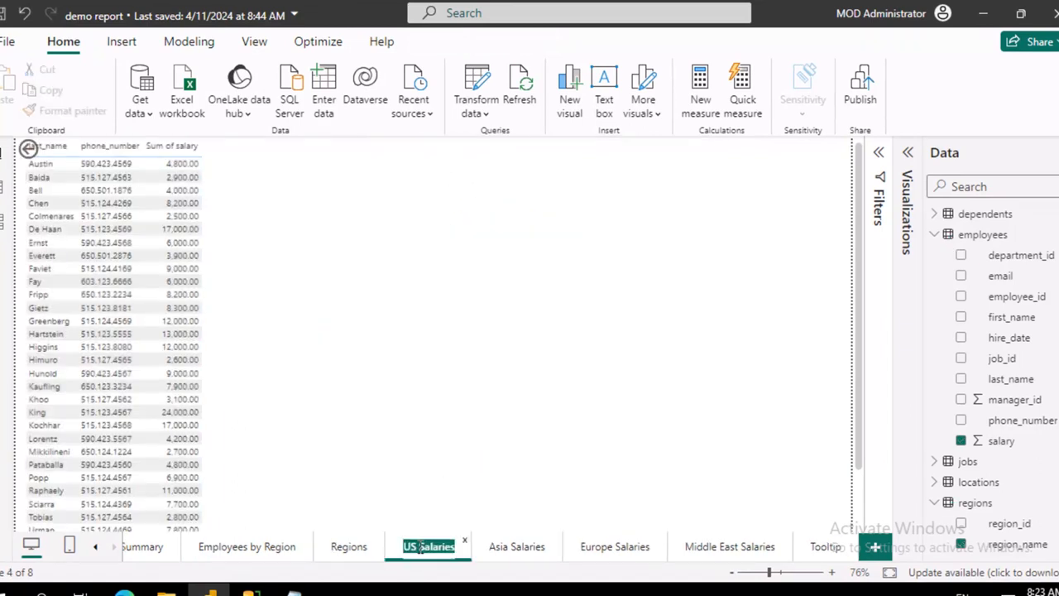
mouse_move(517, 546)
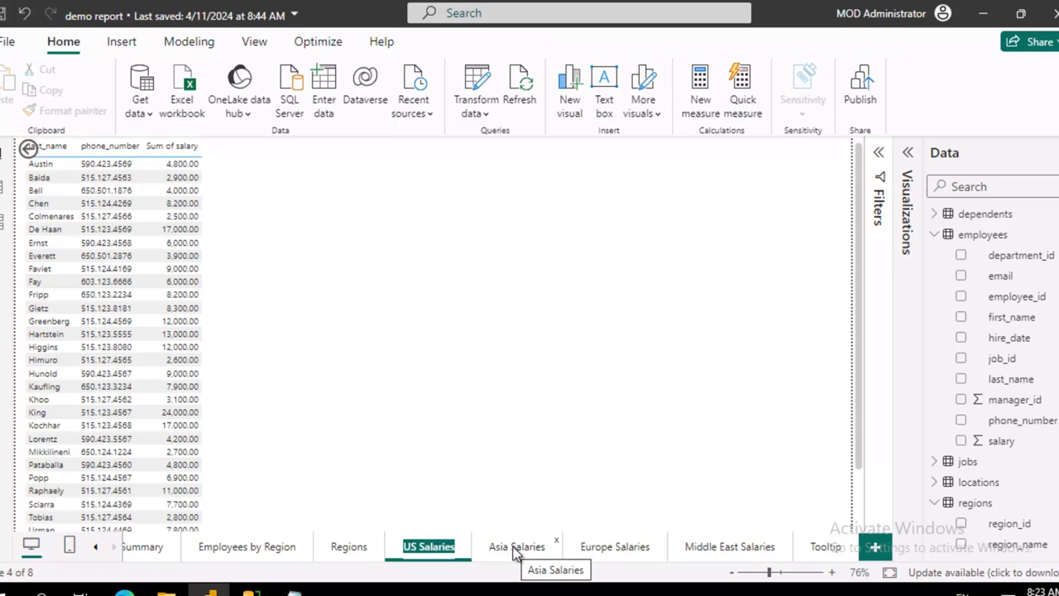
left_click(614, 546)
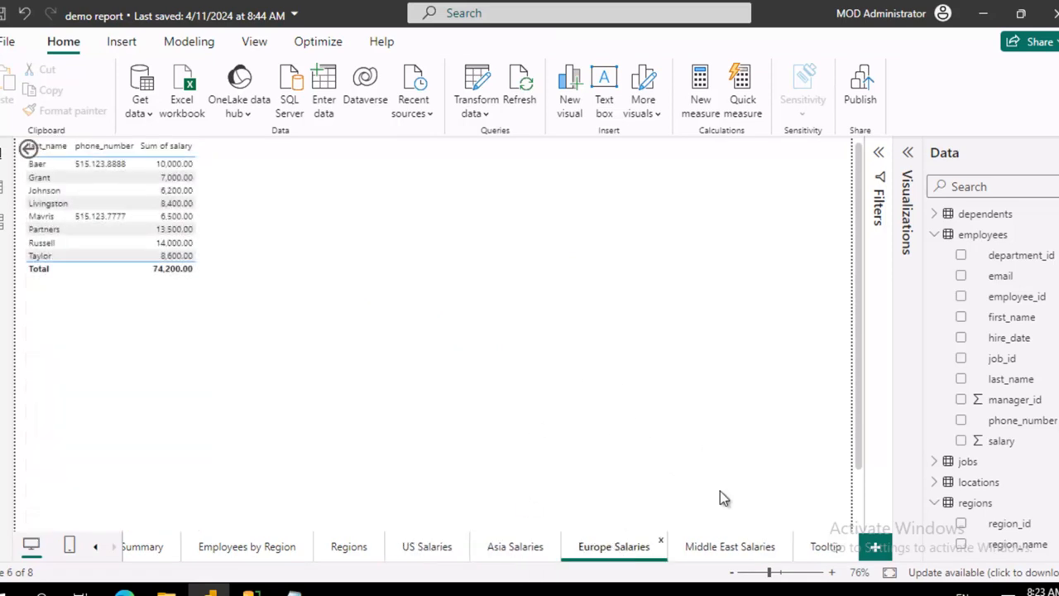
left_click(427, 546)
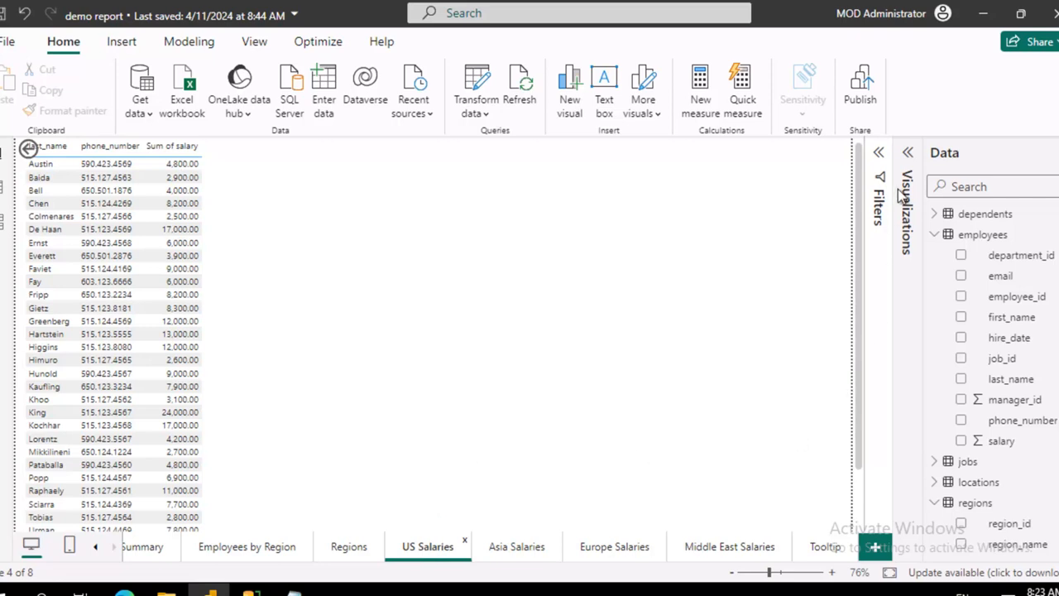
left_click(907, 152)
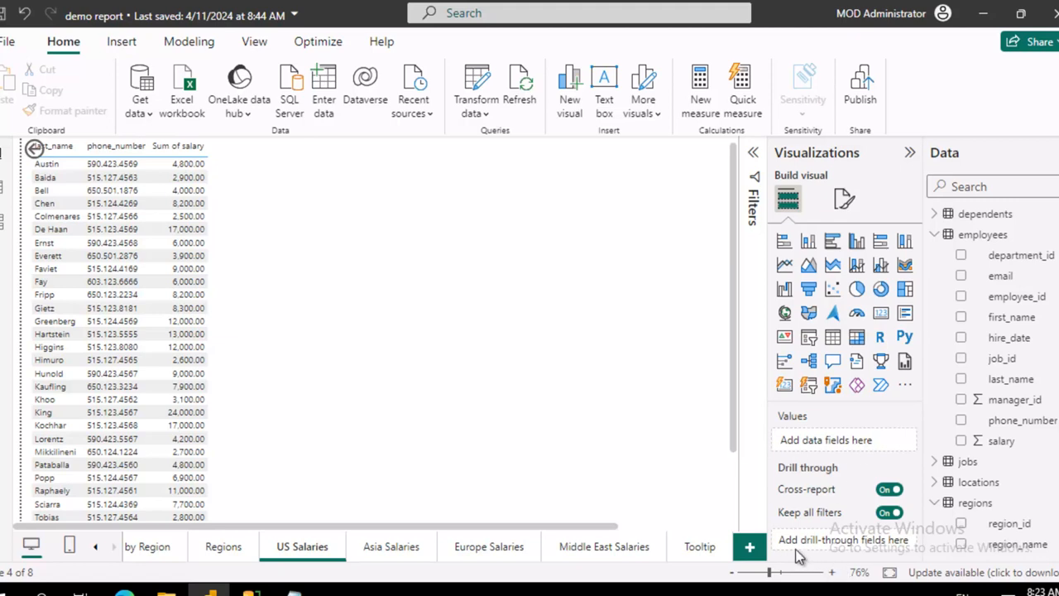
mouse_move(885, 551)
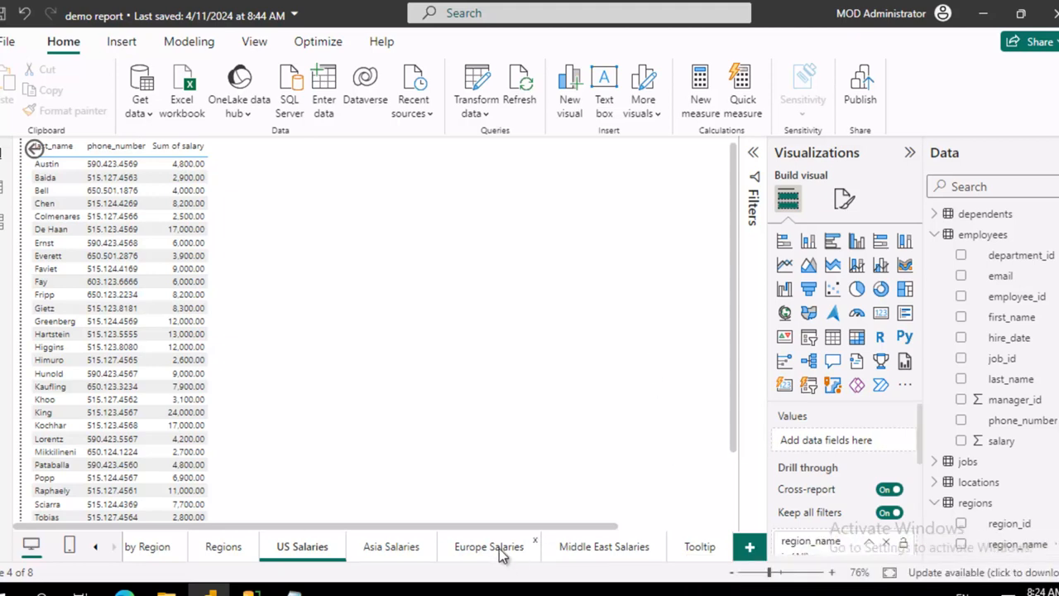
- Switch to the Europe Salaries page to check region_name in its Drill through well
left_click(488, 546)
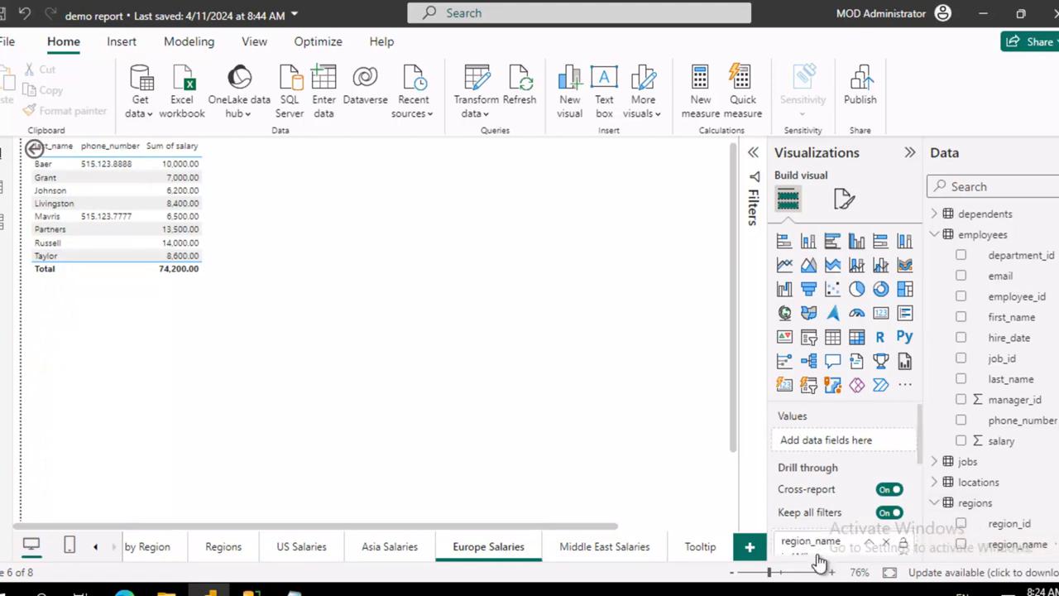
mouse_move(414, 319)
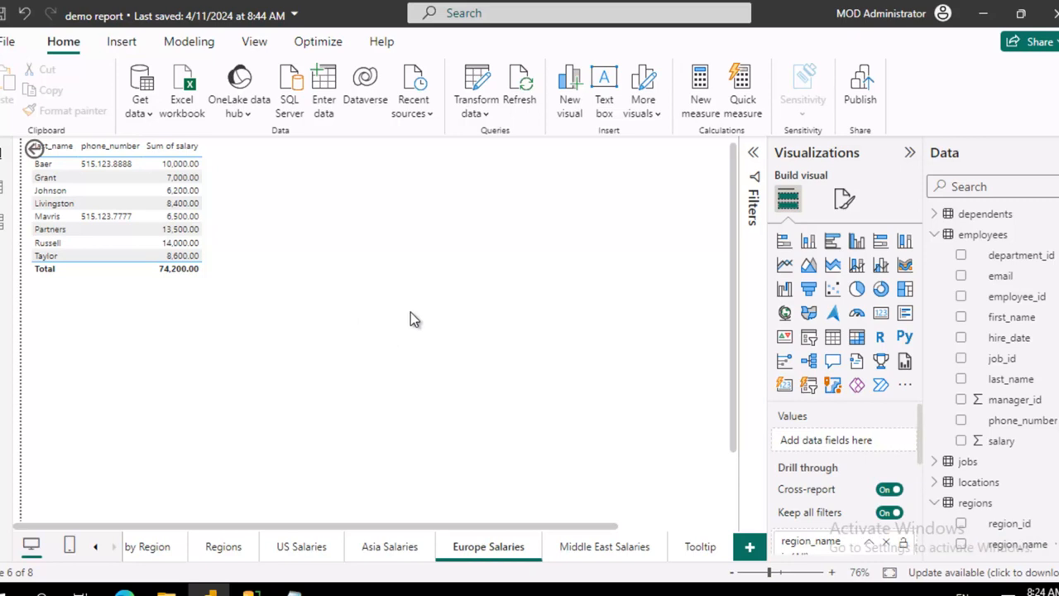
- From Employees by Region, drill through the Average Salary by Region pie to US Salaries
left_click(222, 546)
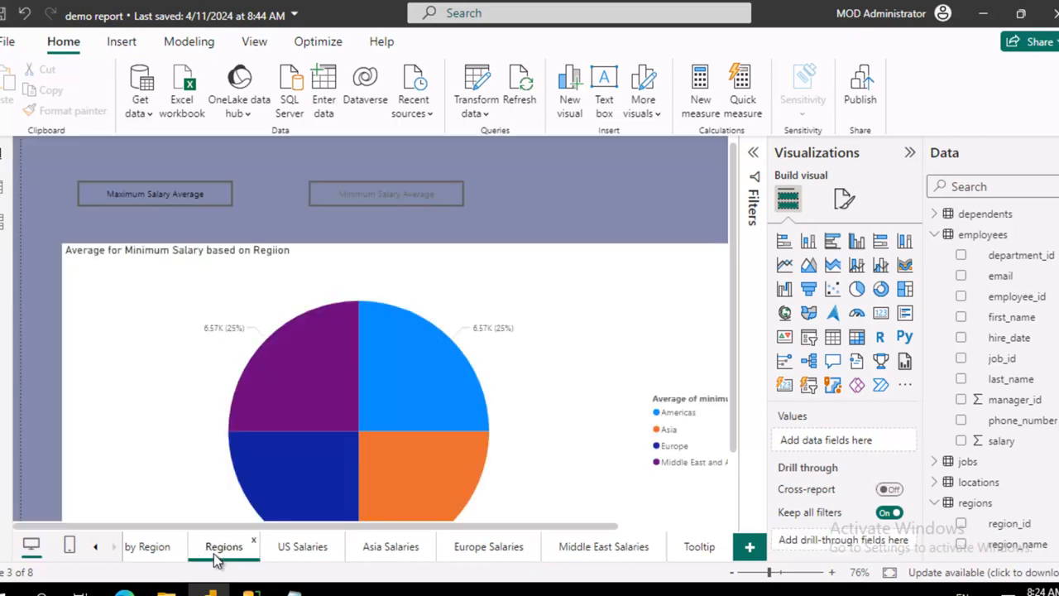
left_click(149, 546)
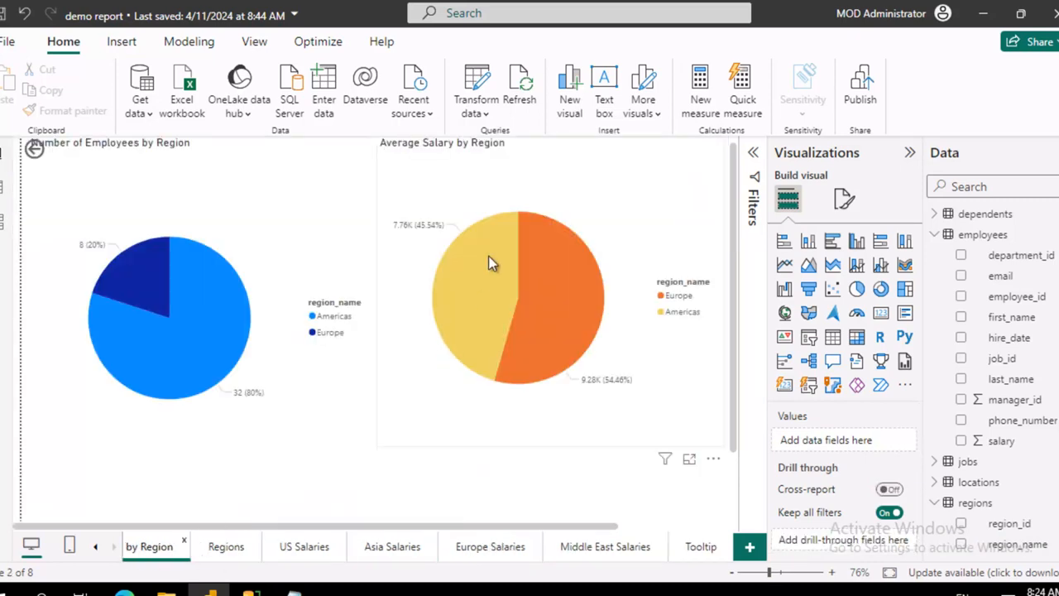
mouse_move(529, 255)
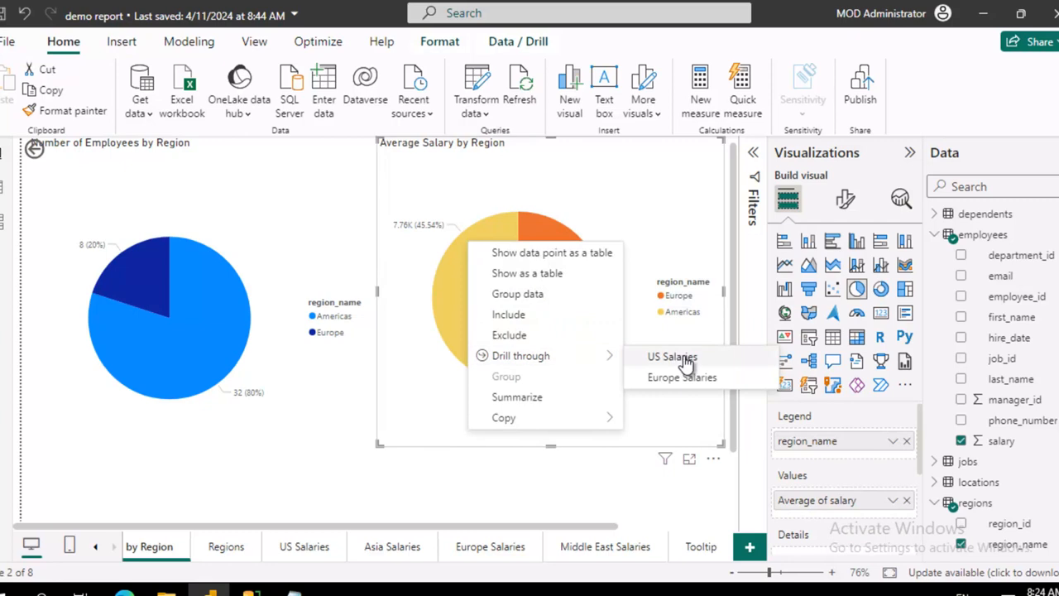
left_click(671, 357)
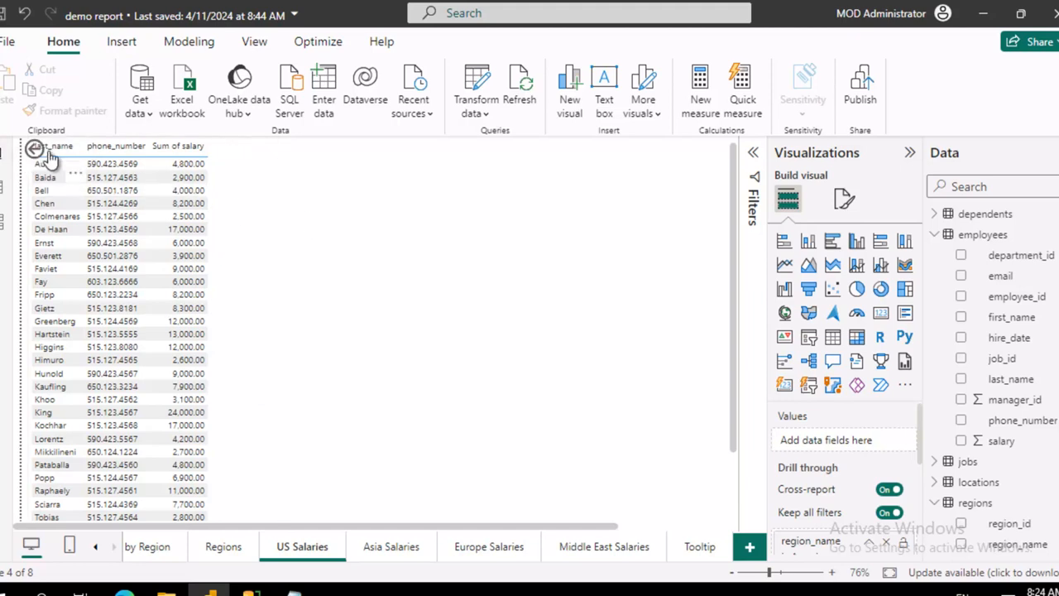
- Use the US Salaries back button to return to Employees by Region
left_click(53, 152)
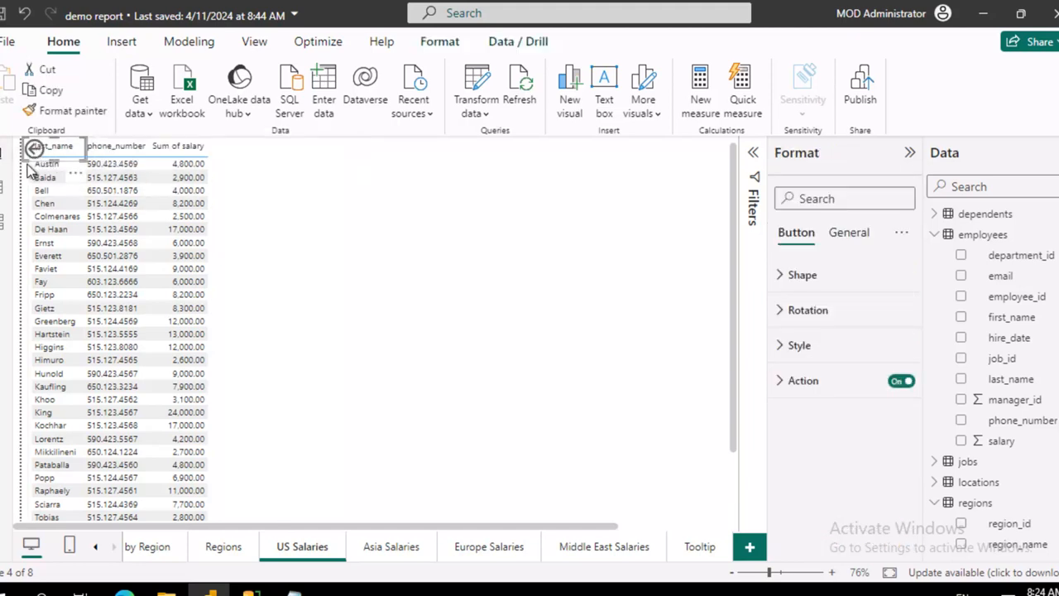
left_click(149, 546)
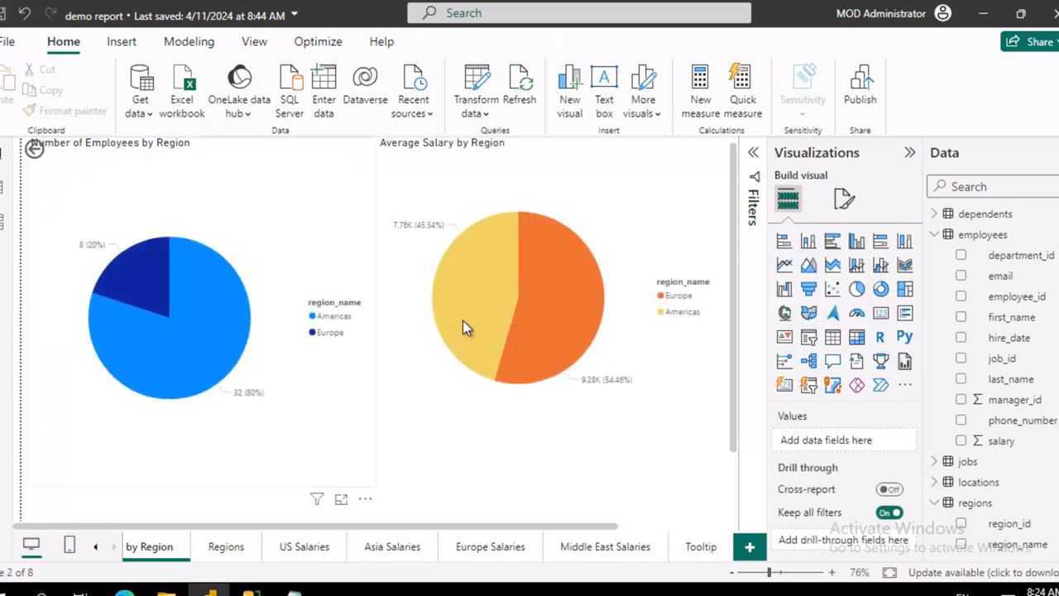